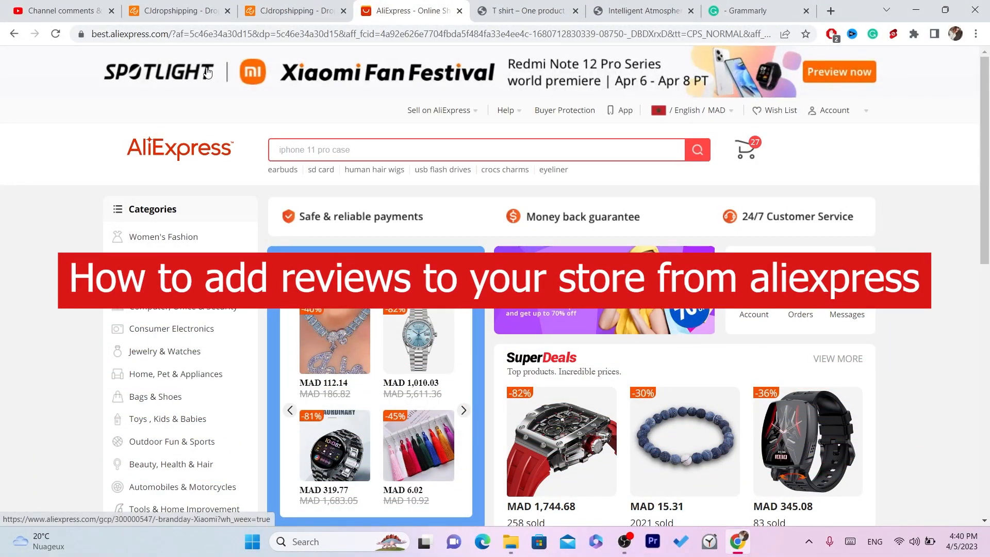
# Switch to the gaming desk product page titled T shirt and browse its description and images
pyautogui.click(639, 11)
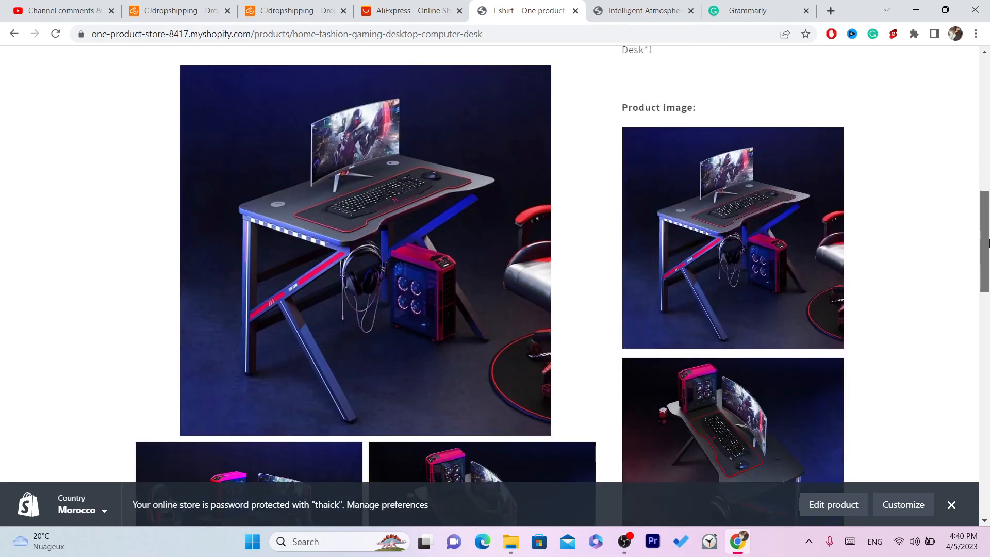
pyautogui.scroll(3)
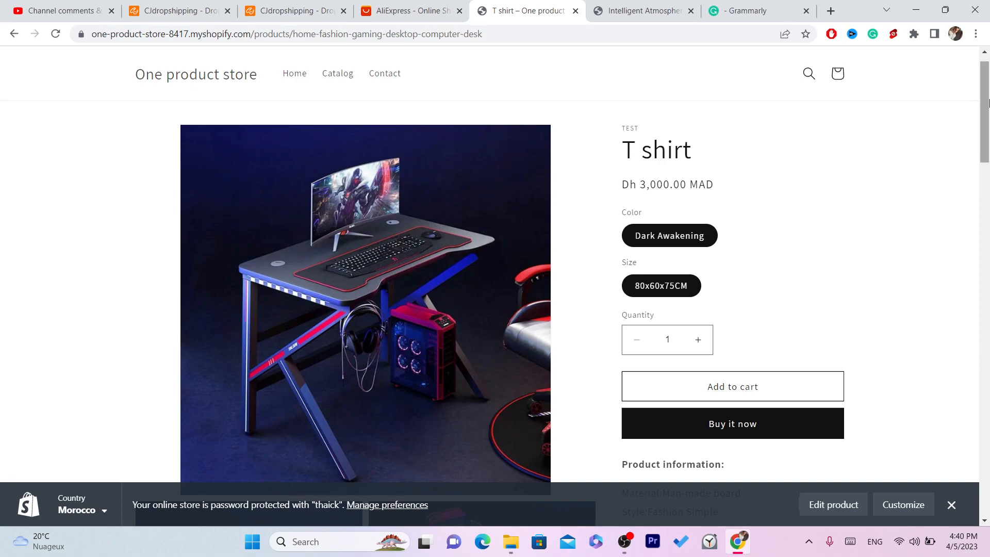
pyautogui.scroll(-3)
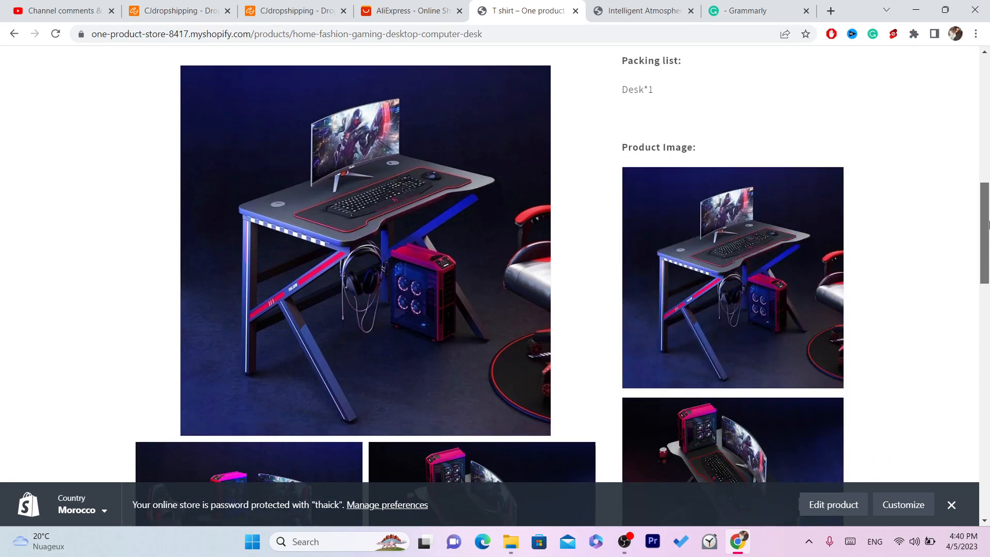
pyautogui.scroll(-3)
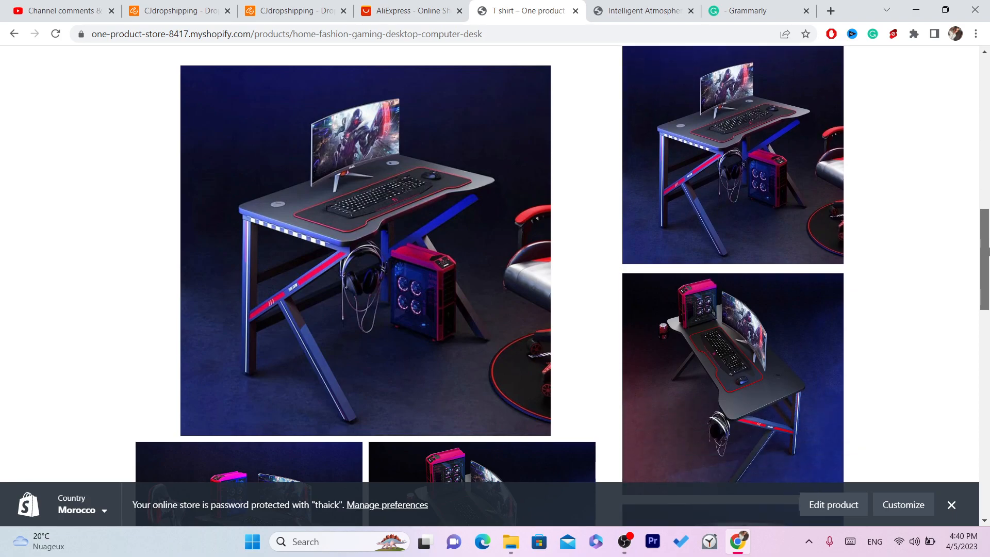
pyautogui.scroll(3)
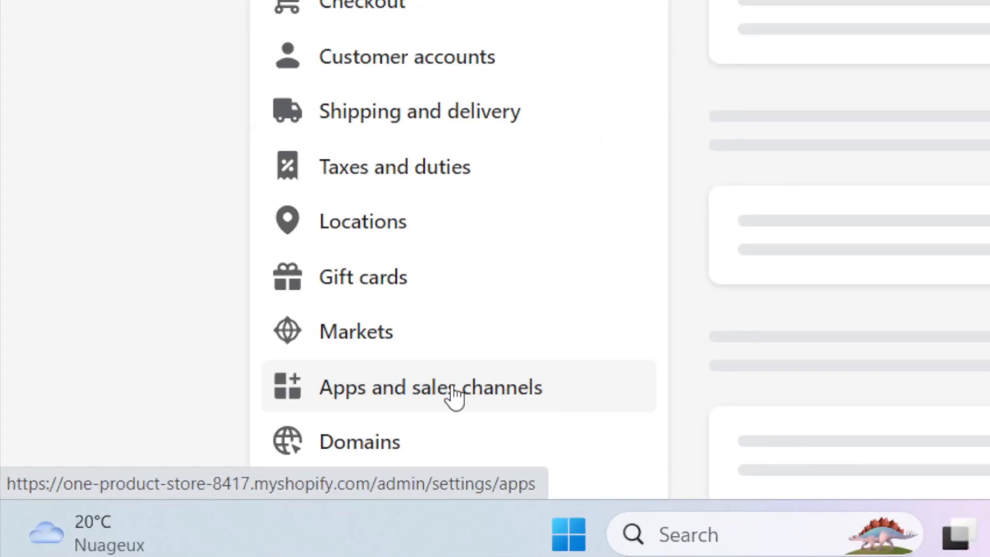
# From Apps and sales channels settings, search the Shopify App Store for 'ali reviews'
pyautogui.click(430, 388)
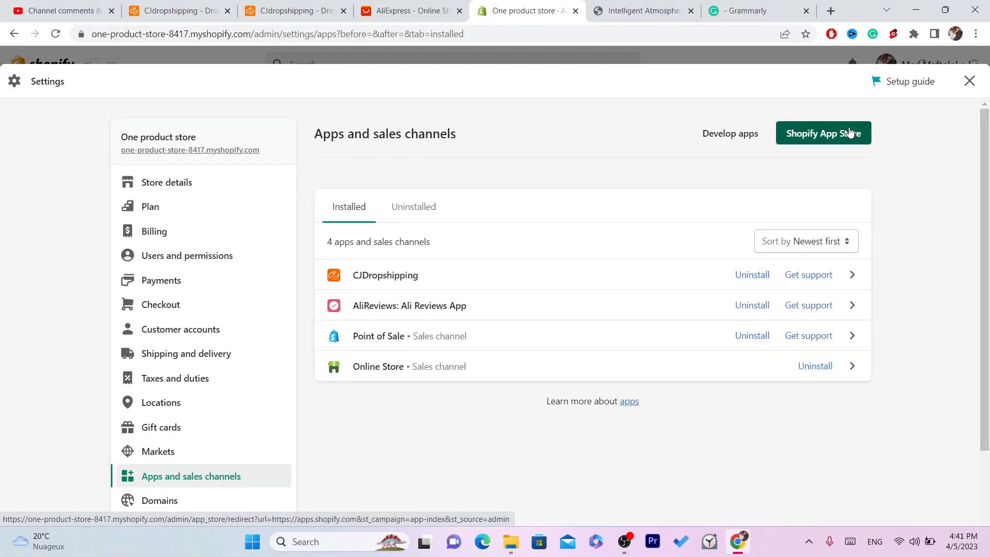
pyautogui.click(823, 132)
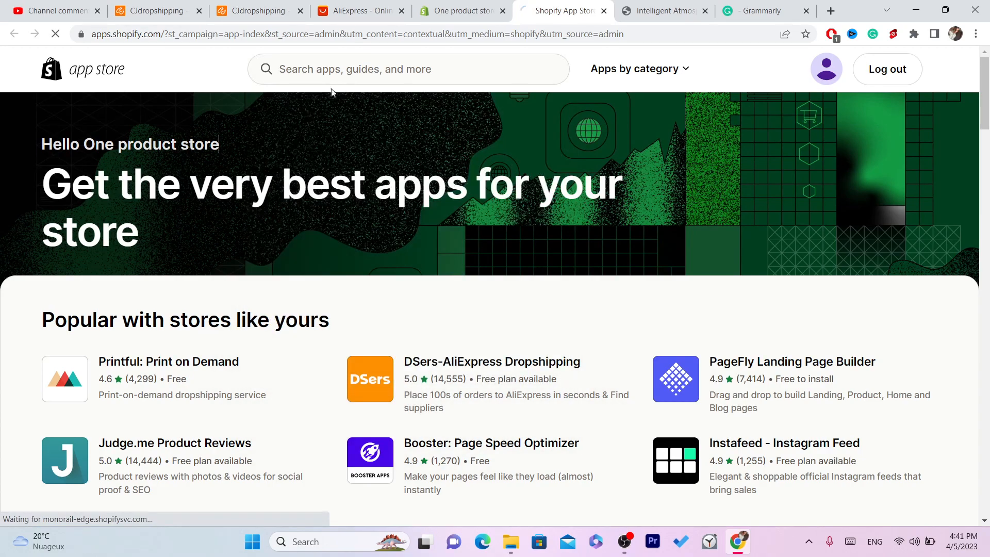
pyautogui.write('ali reviews')
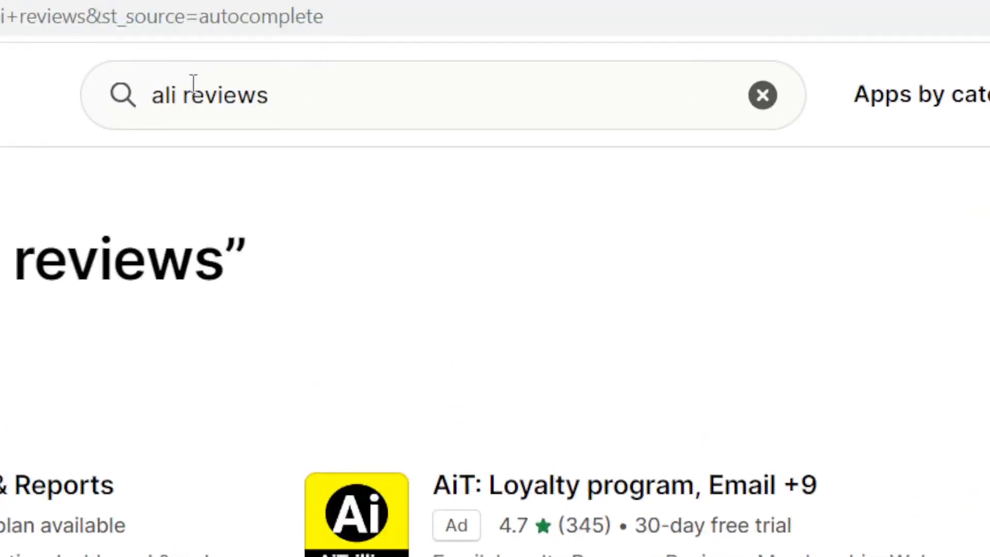
pyautogui.moveTo(277, 96)
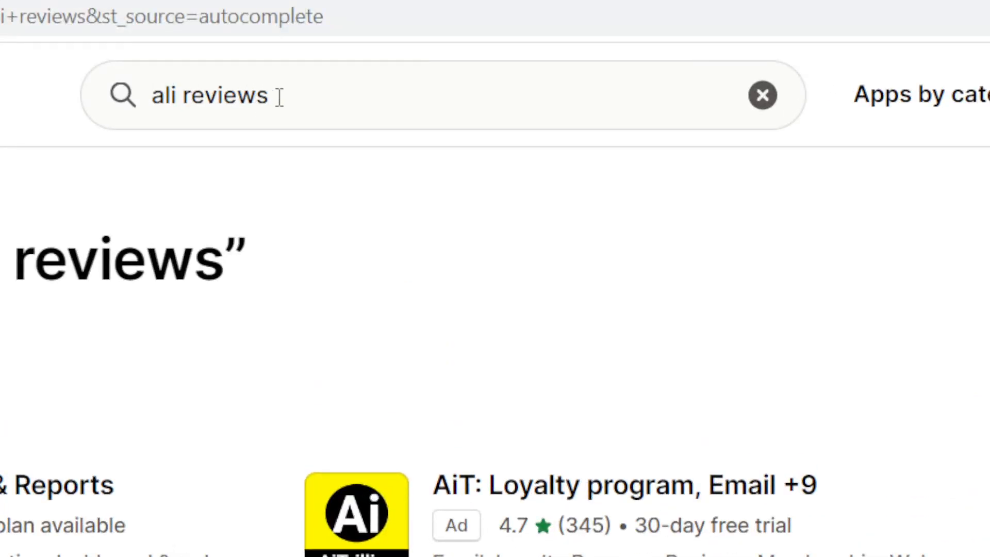
pyautogui.scroll(-3)
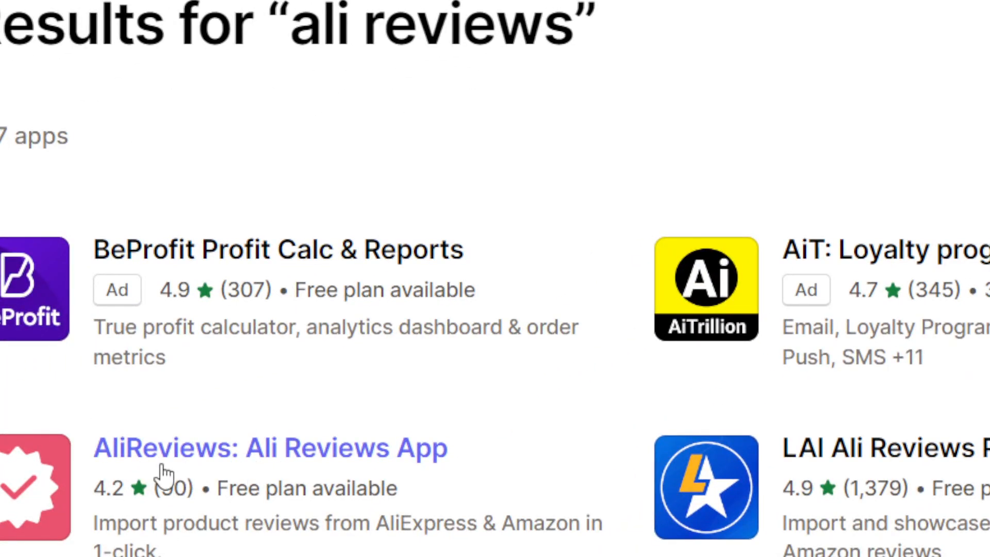
pyautogui.scroll(-3)
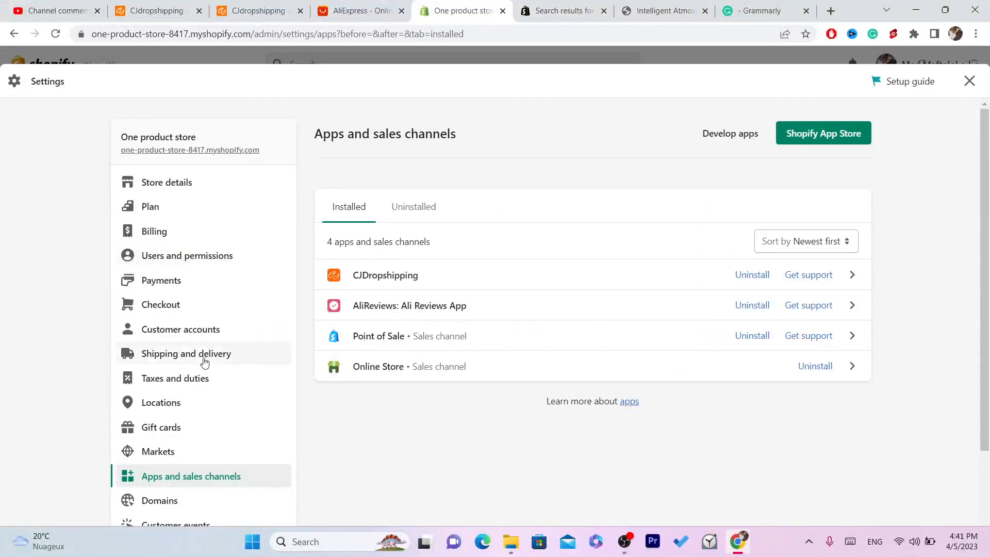
# Uninstall AliReviews, giving 'Does not meet my needs' as the reason
pyautogui.click(752, 305)
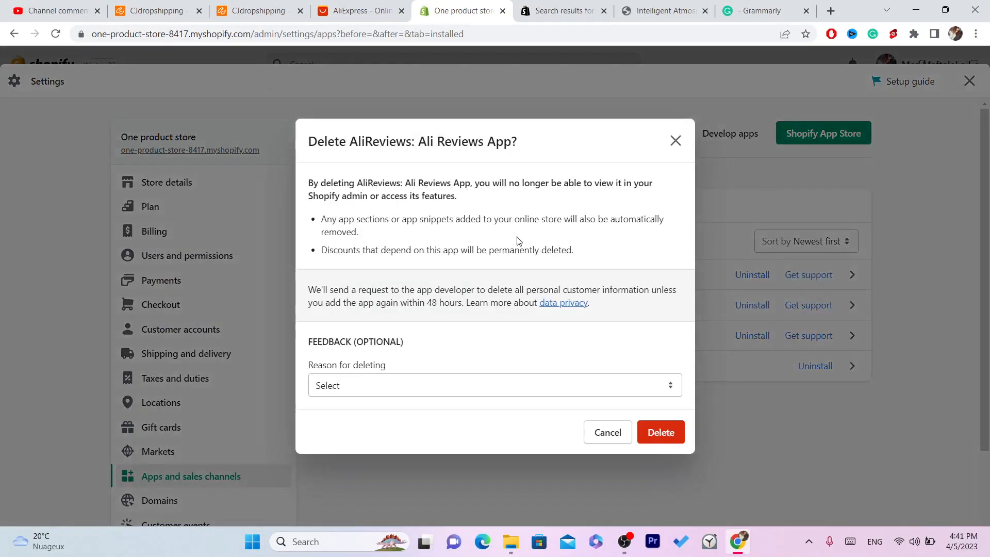
pyautogui.click(493, 386)
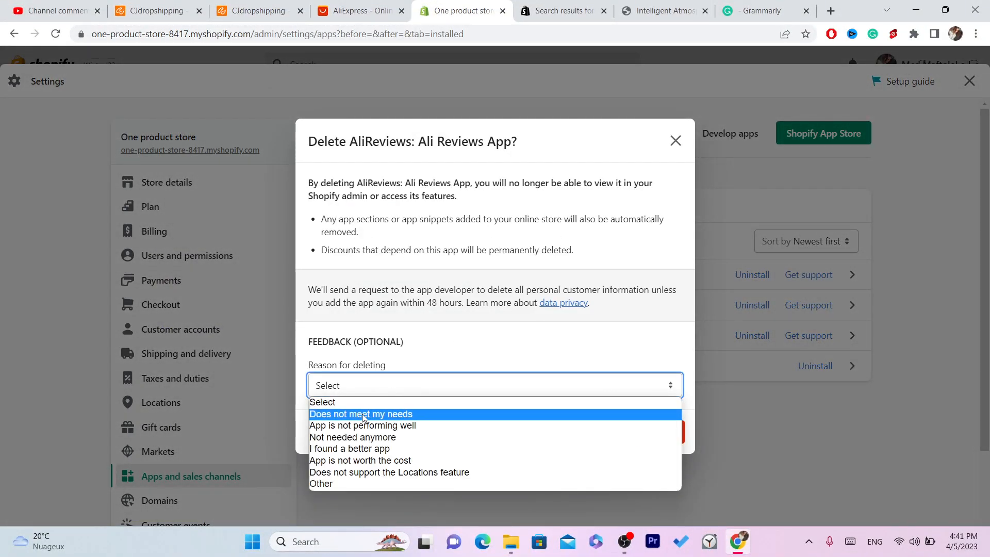
pyautogui.click(369, 414)
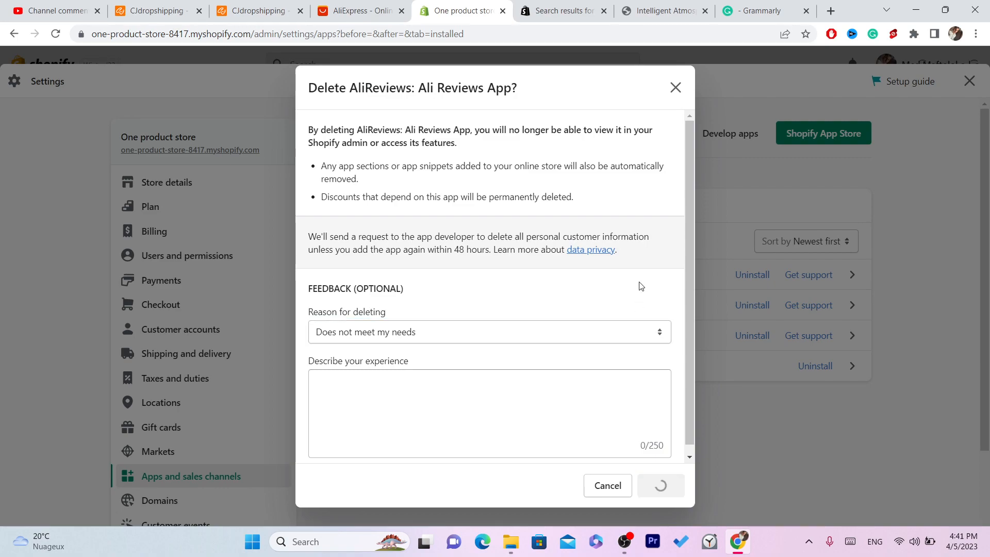
pyautogui.click(661, 485)
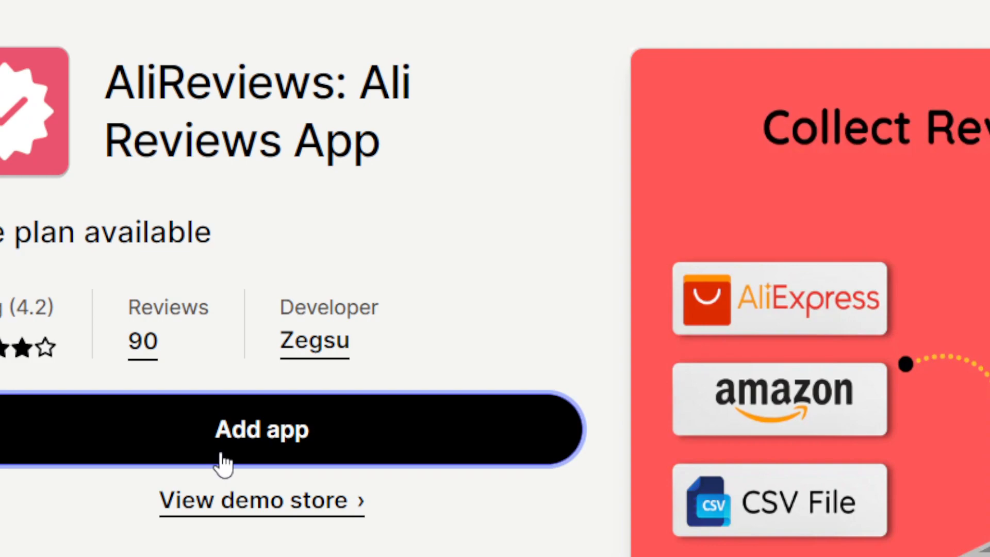
# Add and install AliReviews from its App Store page, then close the Setup guide
pyautogui.click(261, 430)
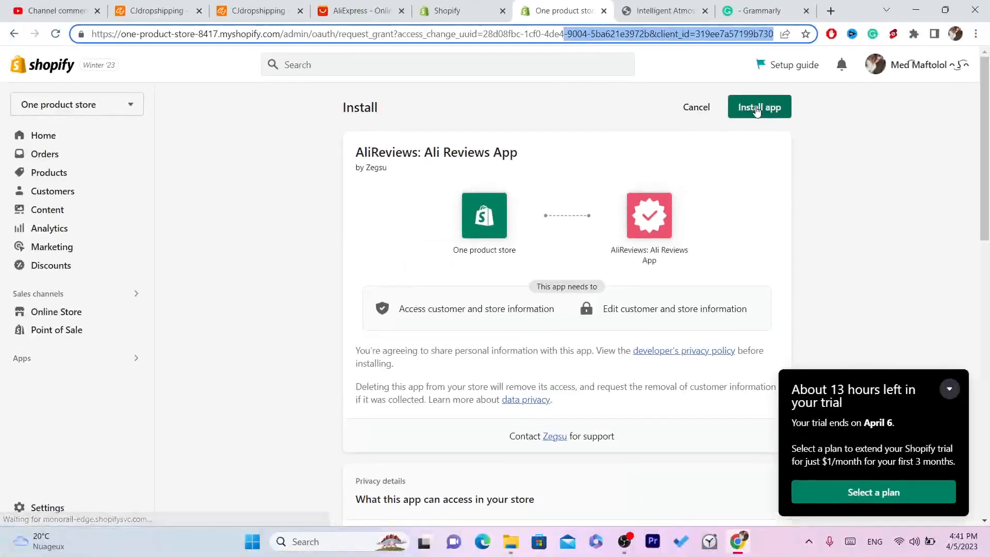
pyautogui.click(759, 106)
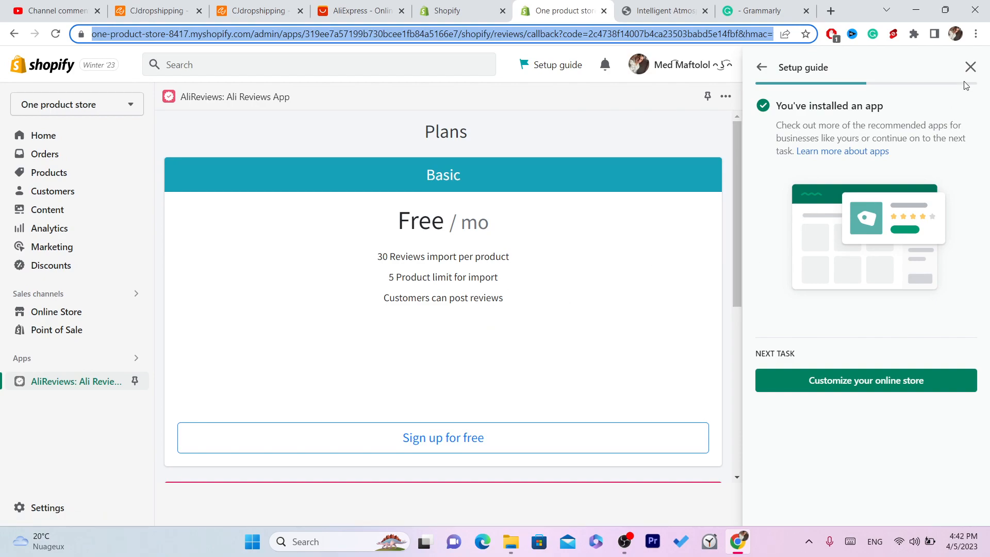
pyautogui.click(971, 67)
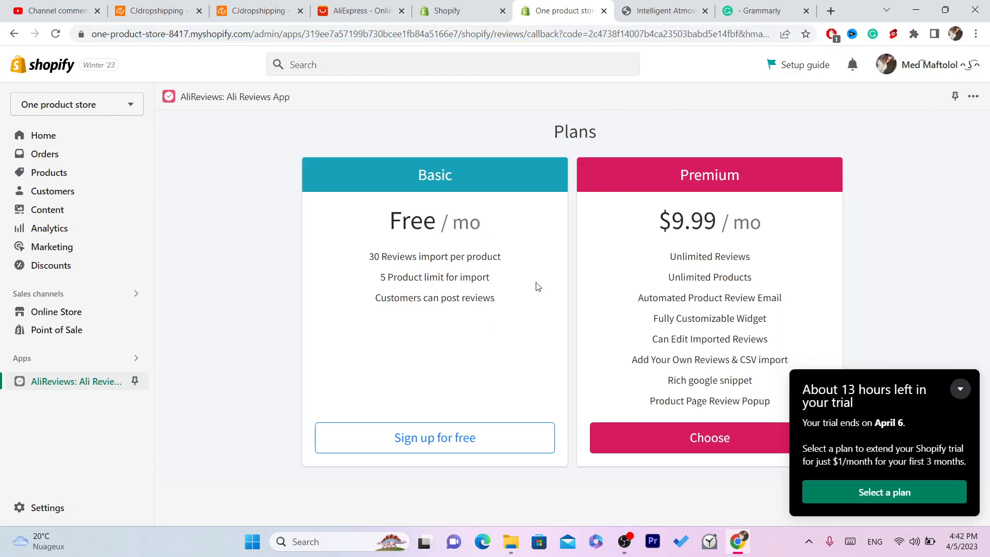
pyautogui.moveTo(474, 210)
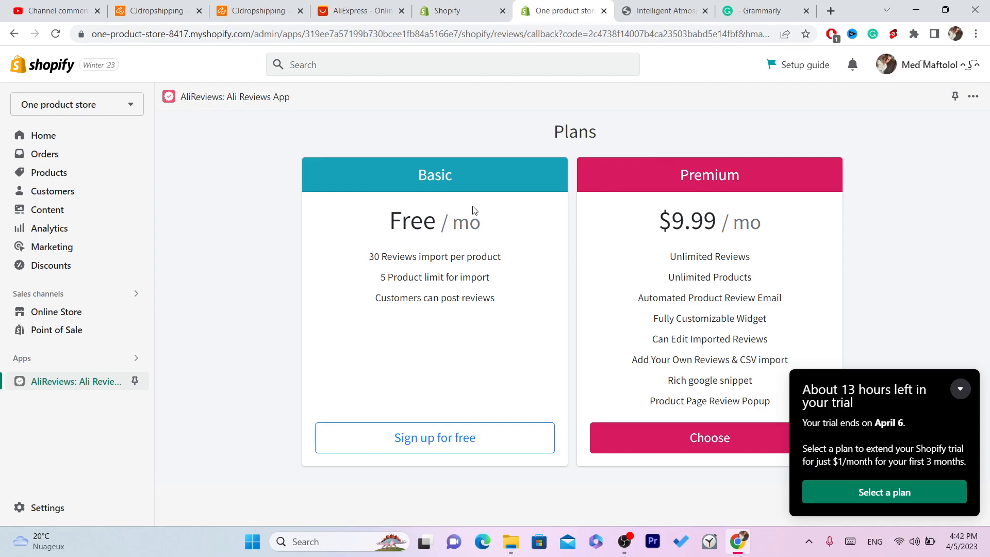
pyautogui.moveTo(439, 445)
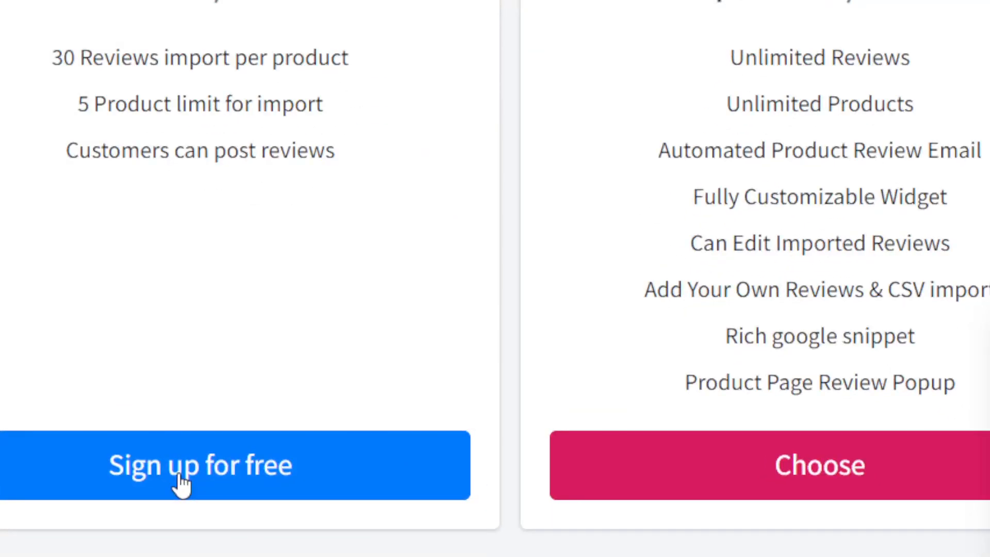
# Sign up for the free Basic plan and dismiss the welcome tutorial
pyautogui.click(178, 466)
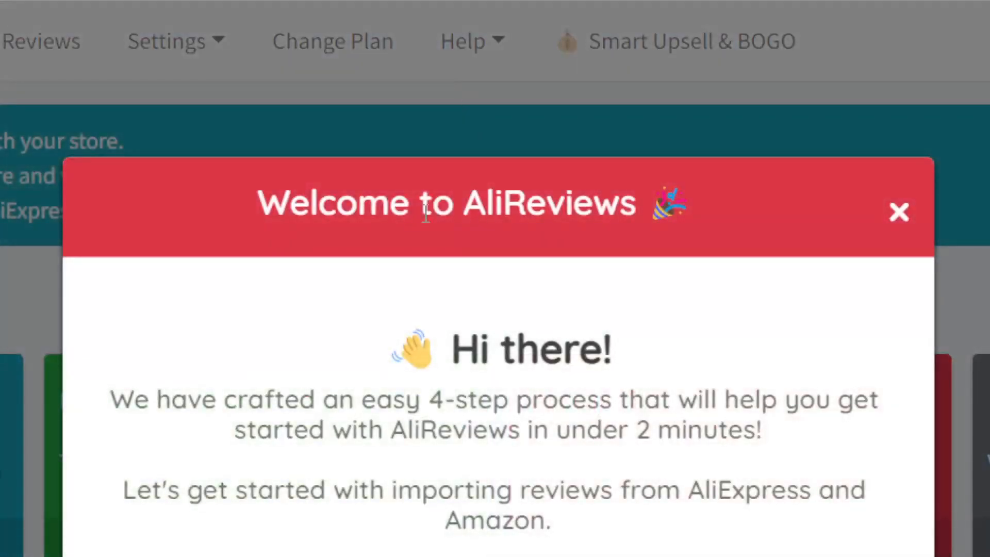
pyautogui.scroll(-3)
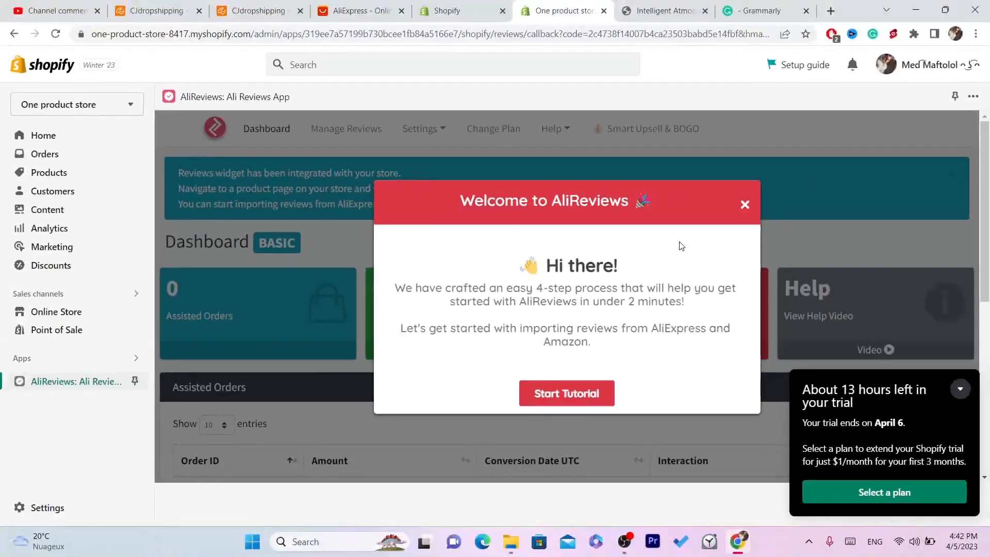
pyautogui.click(745, 204)
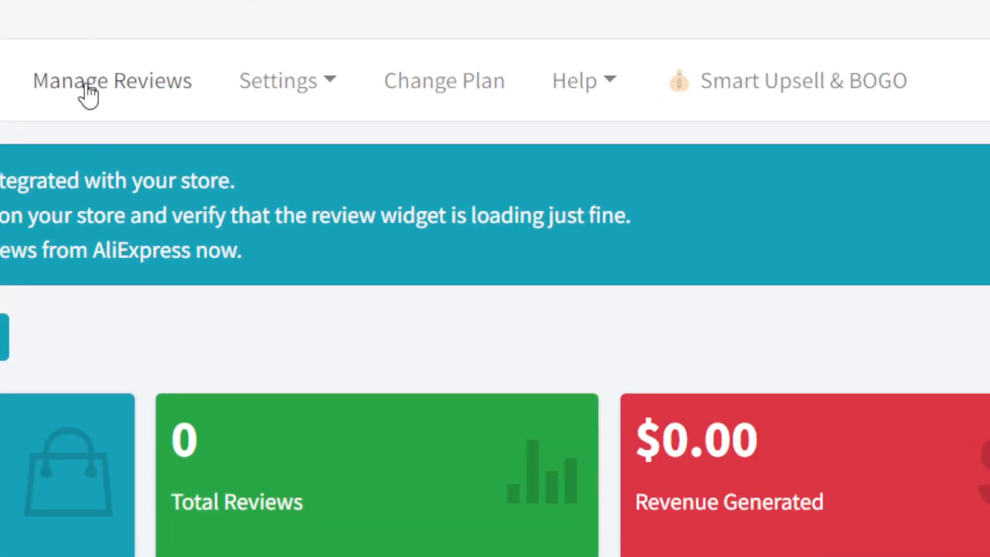
# Browse the store's product list under Manage Reviews
pyautogui.click(111, 81)
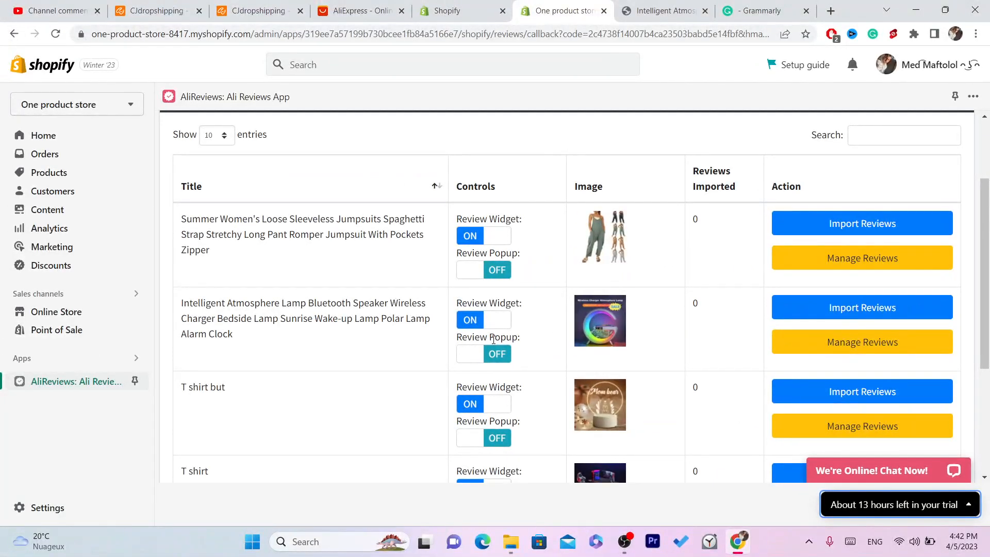
pyautogui.scroll(-3)
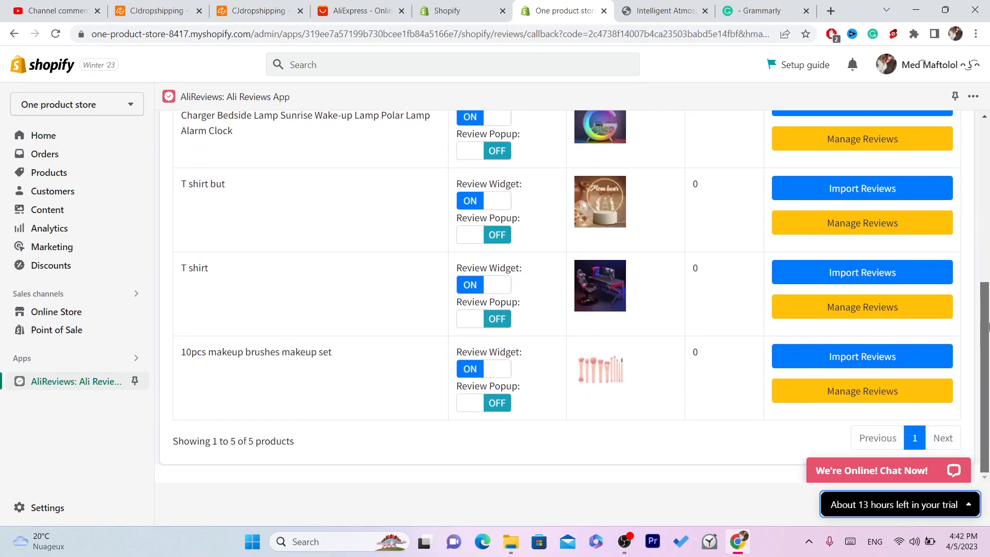
pyautogui.scroll(3)
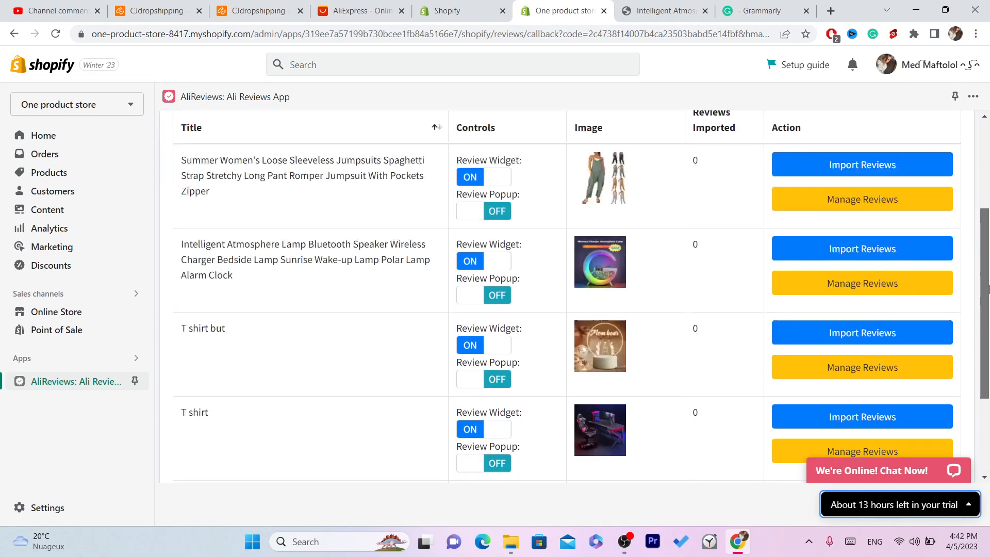
pyautogui.scroll(-3)
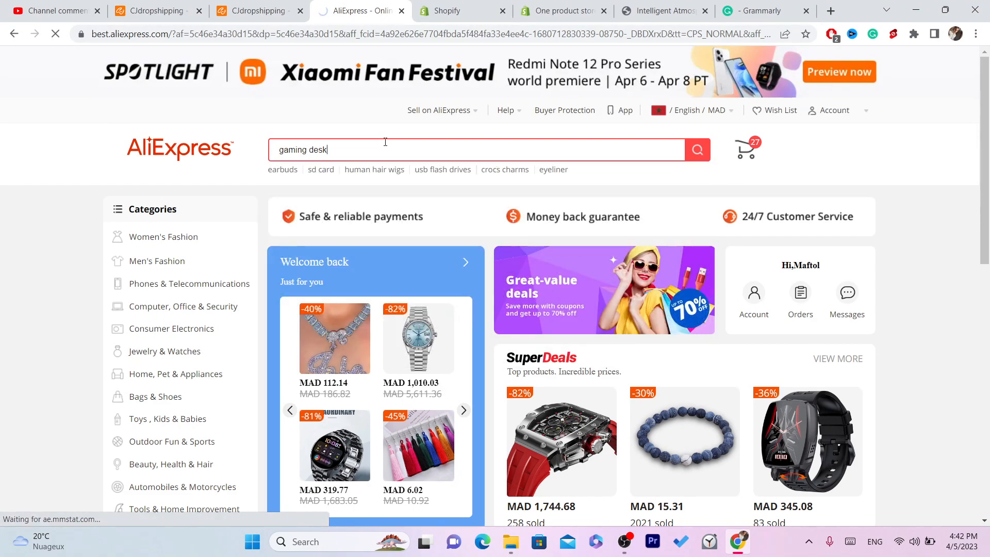
# Search AliExpress for 'gaming desk', open a gaming mouse pad product, and select its URL
pyautogui.click(697, 150)
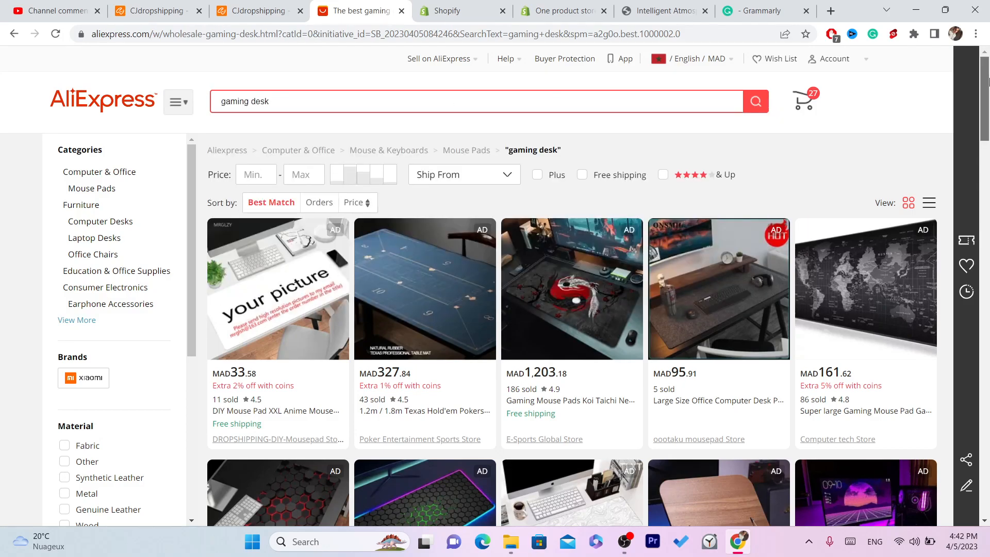
pyautogui.scroll(-3)
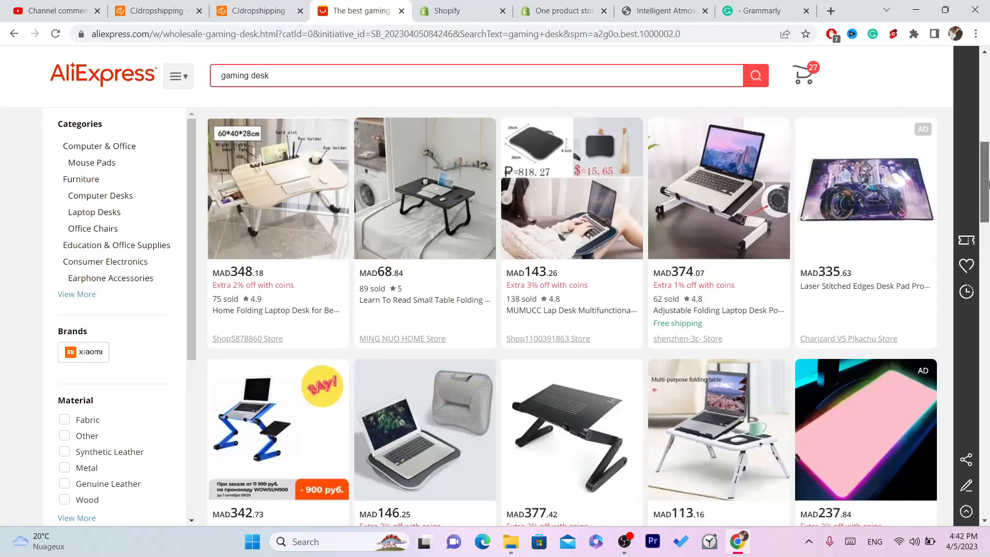
pyautogui.scroll(-3)
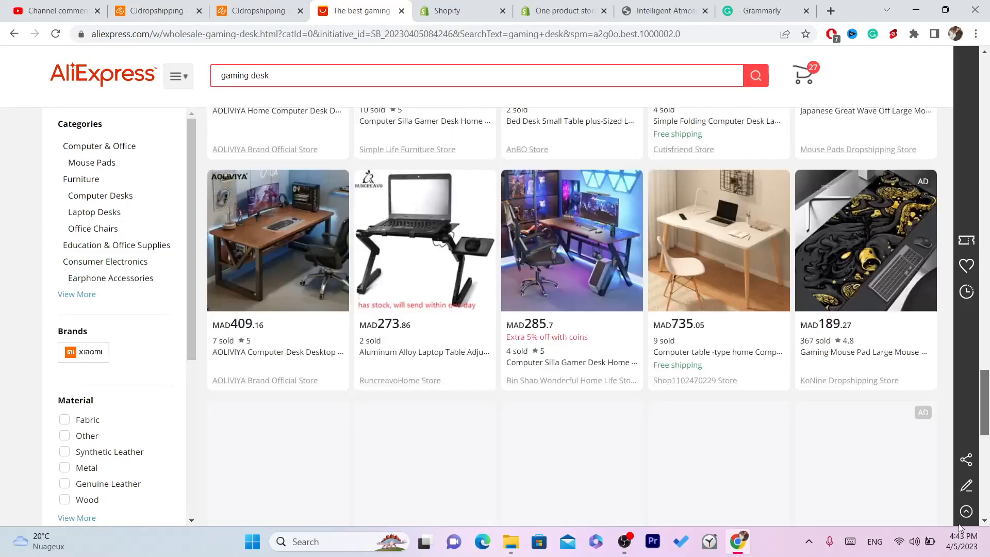
pyautogui.click(866, 240)
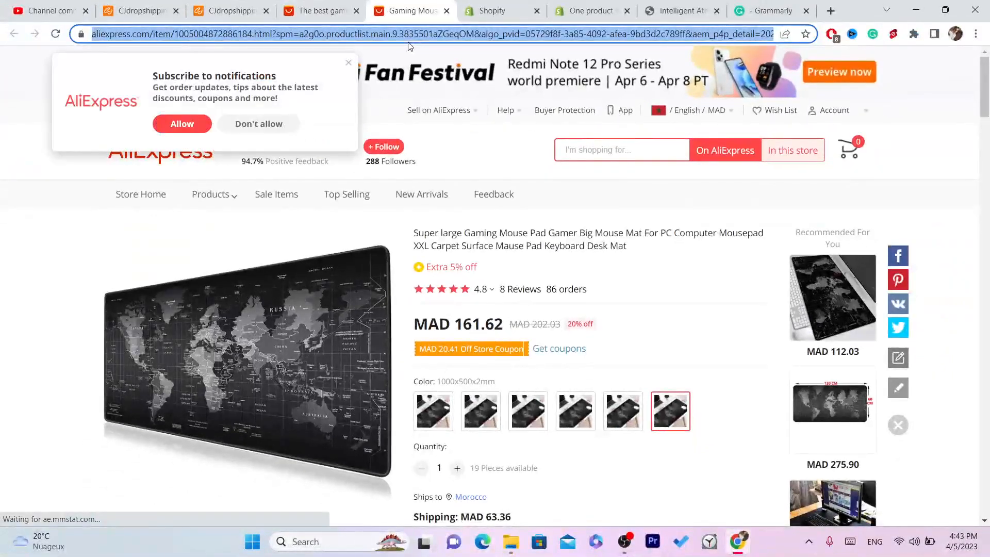
pyautogui.click(498, 11)
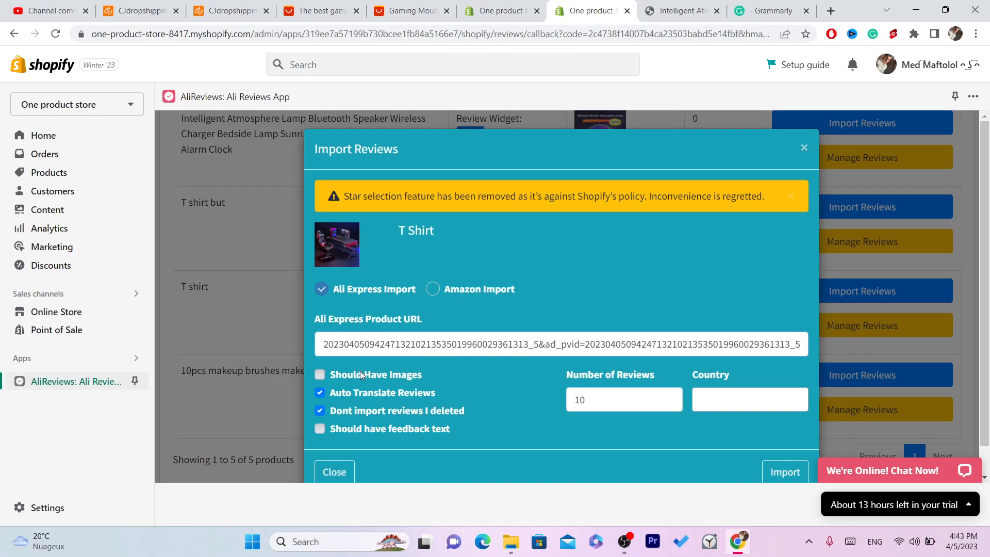
# Import 5 reviews from the AliExpress link into the T shirt product, not requiring images
pyautogui.click(320, 374)
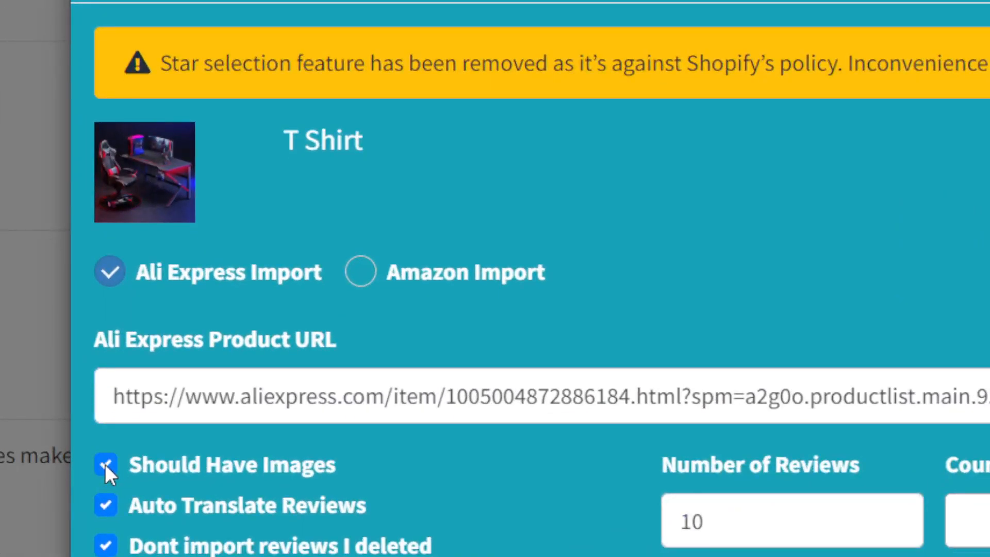
pyautogui.click(106, 465)
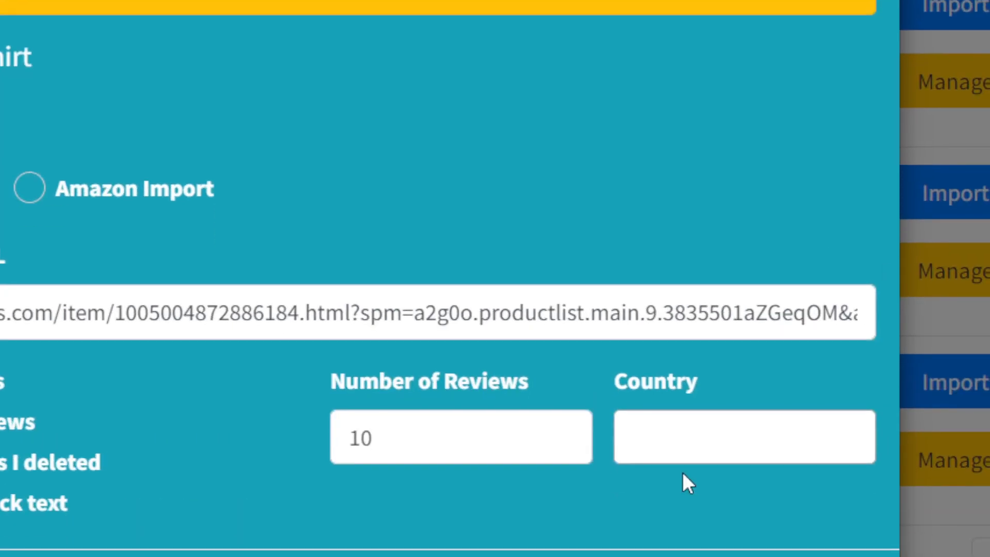
pyautogui.click(744, 437)
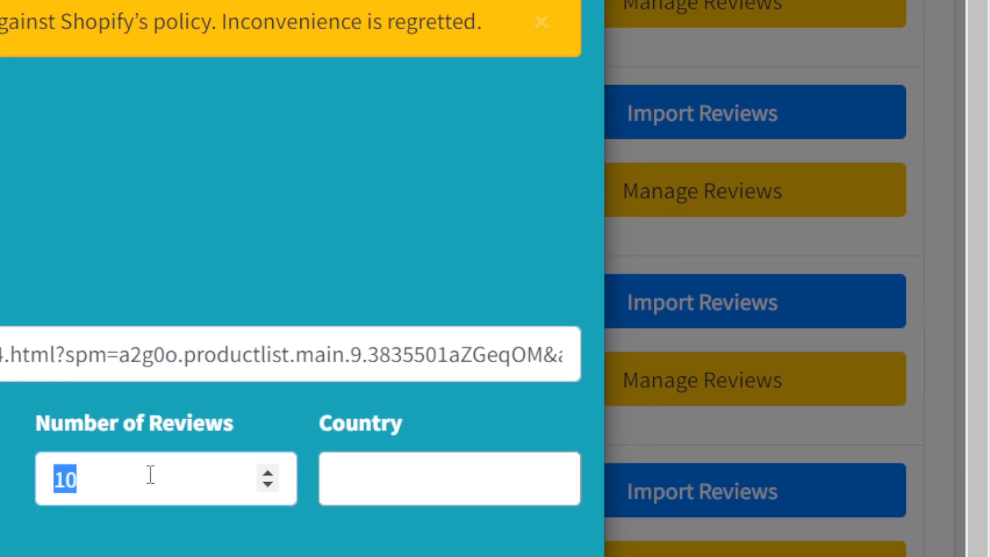
pyautogui.scroll(-3)
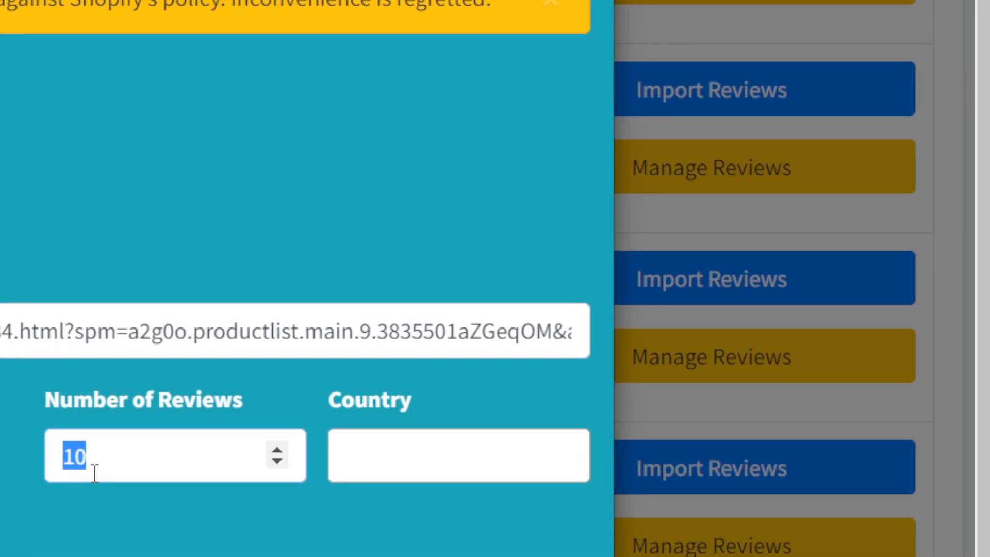
pyautogui.write('5')
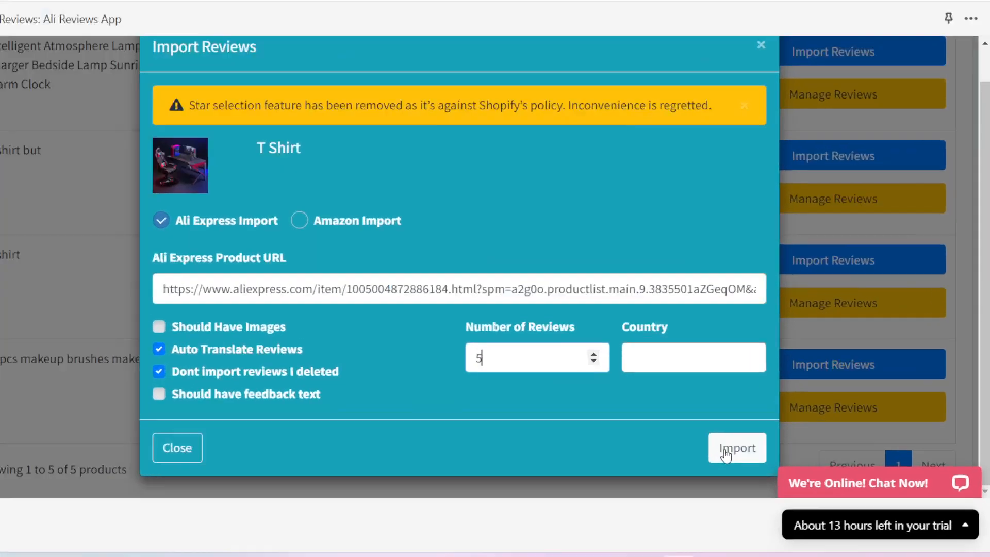
pyautogui.click(737, 448)
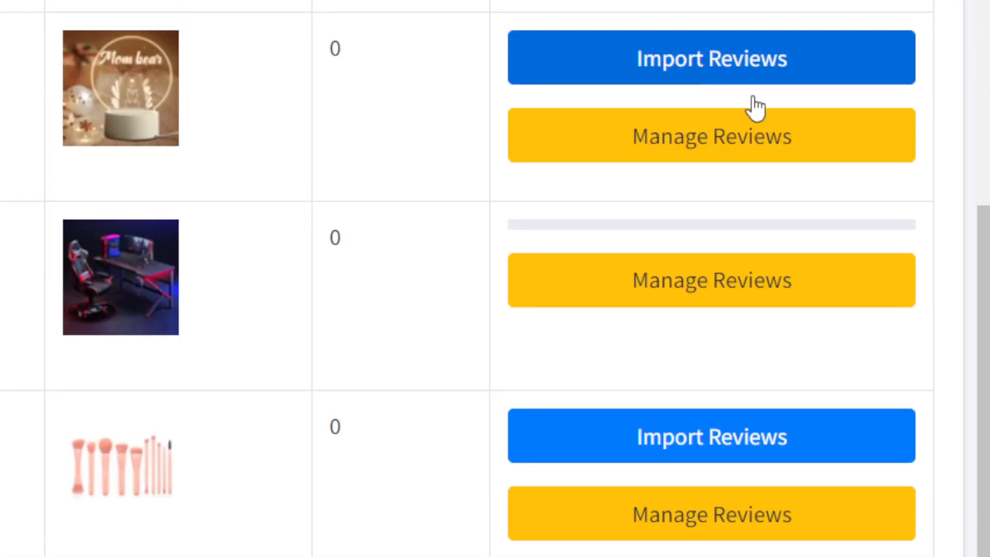
pyautogui.scroll(3)
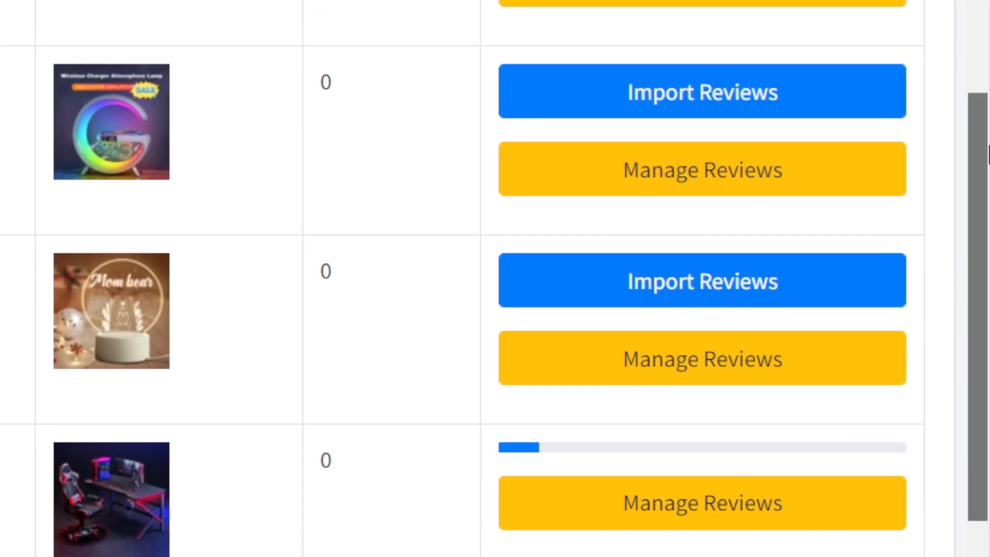
pyautogui.scroll(-3)
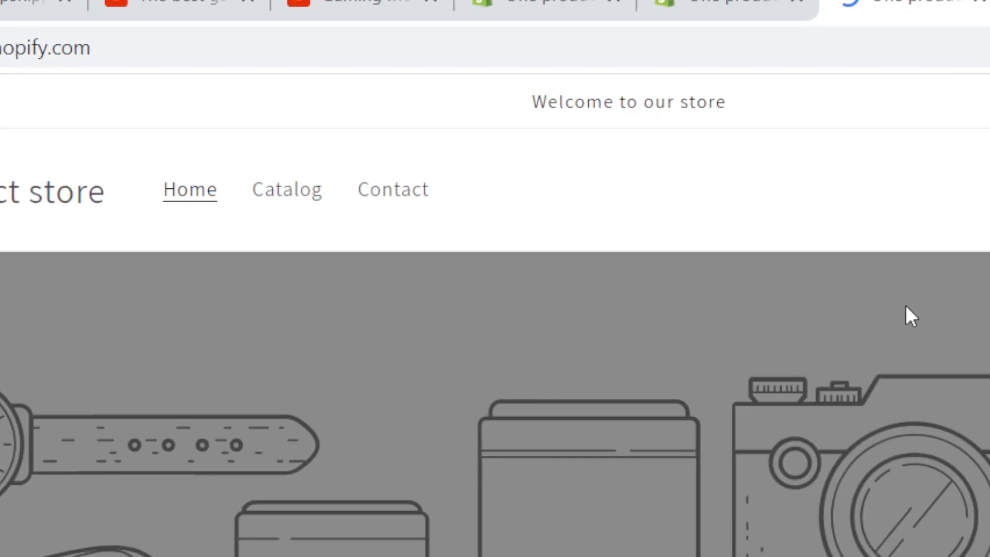
# Open the T shirt gaming desk storefront page and confirm its 5-review star rating
pyautogui.scroll(-3)
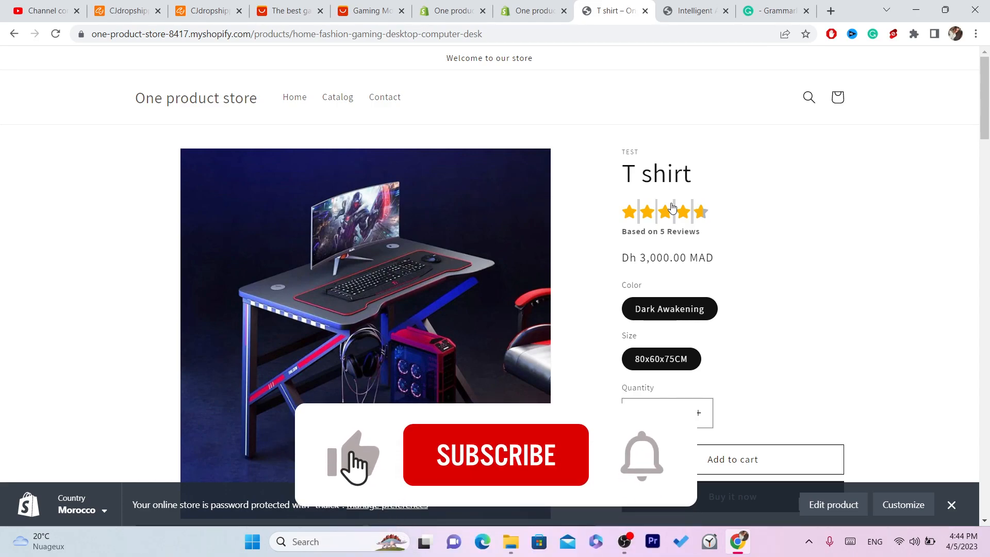
pyautogui.click(496, 455)
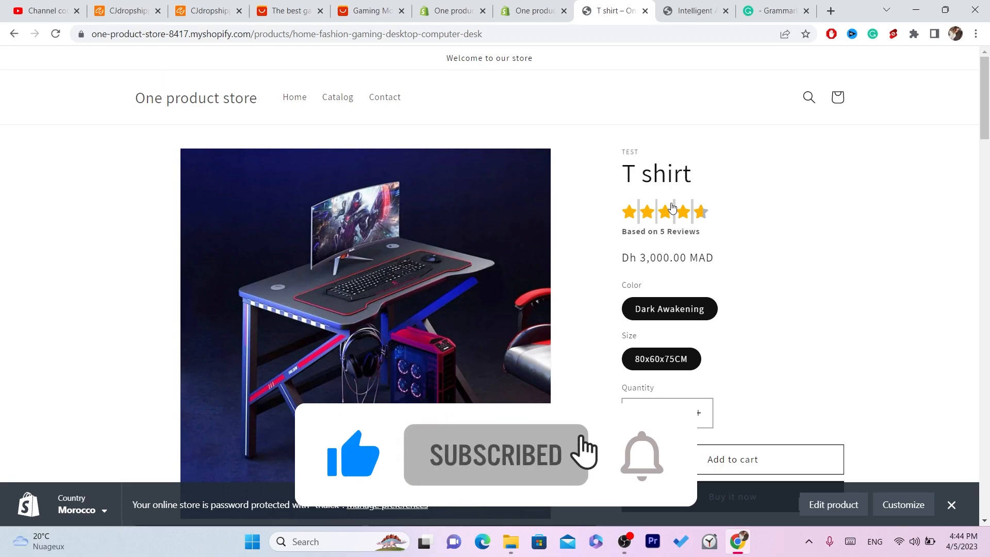